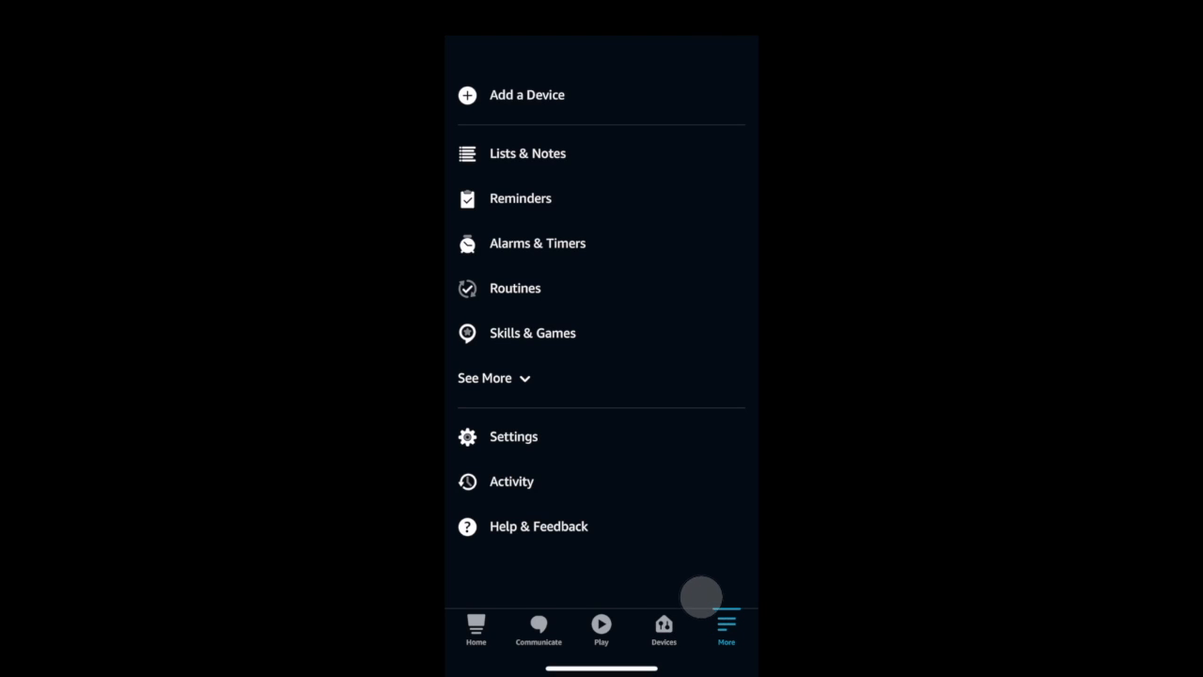
Create a new routine named 'Play prank on family' from the Routines section
click(516, 287)
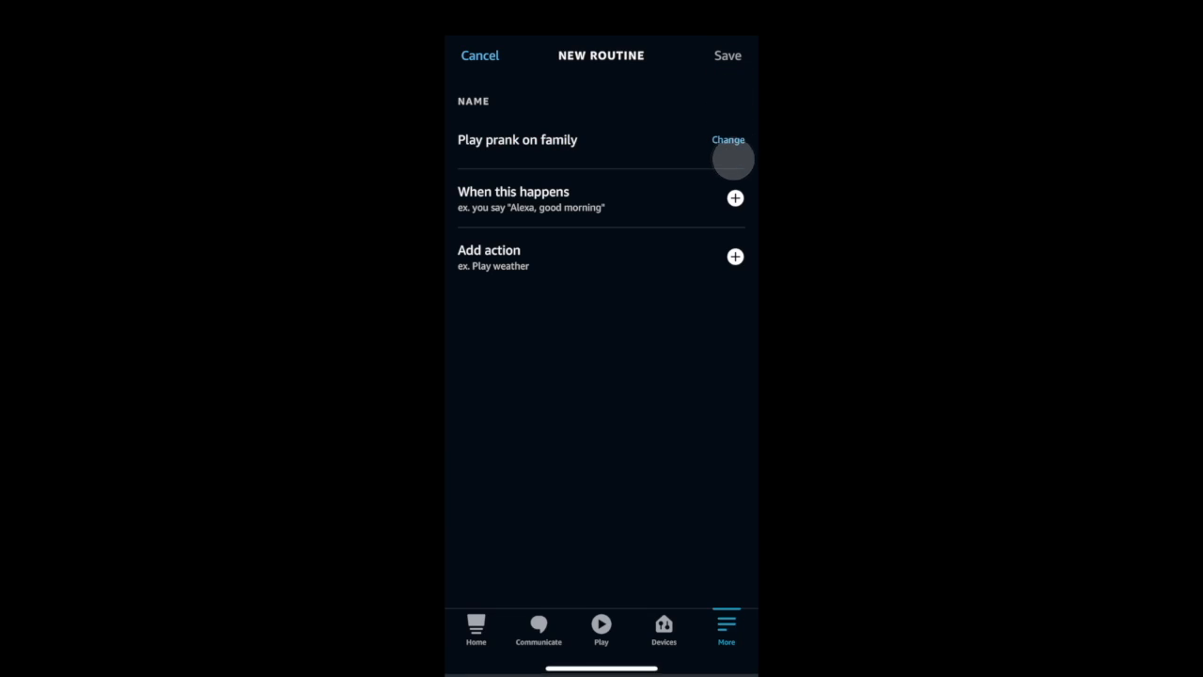
Set the living room sensor detecting motion as the routine's smart home trigger
click(735, 200)
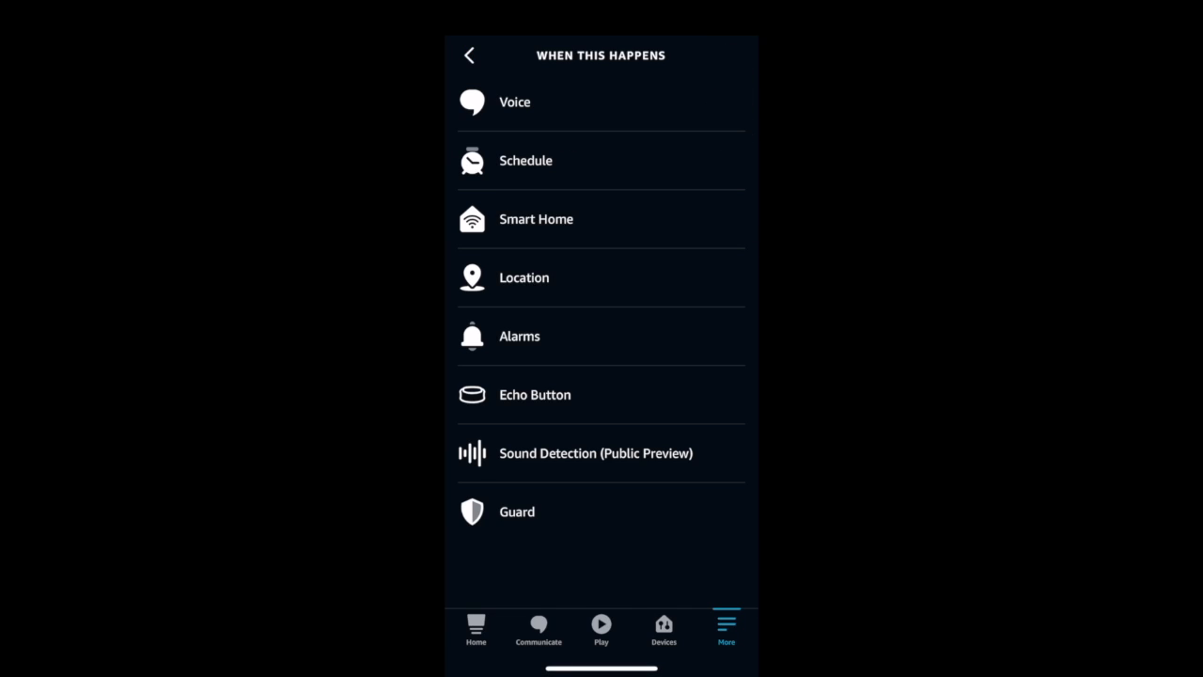
click(536, 218)
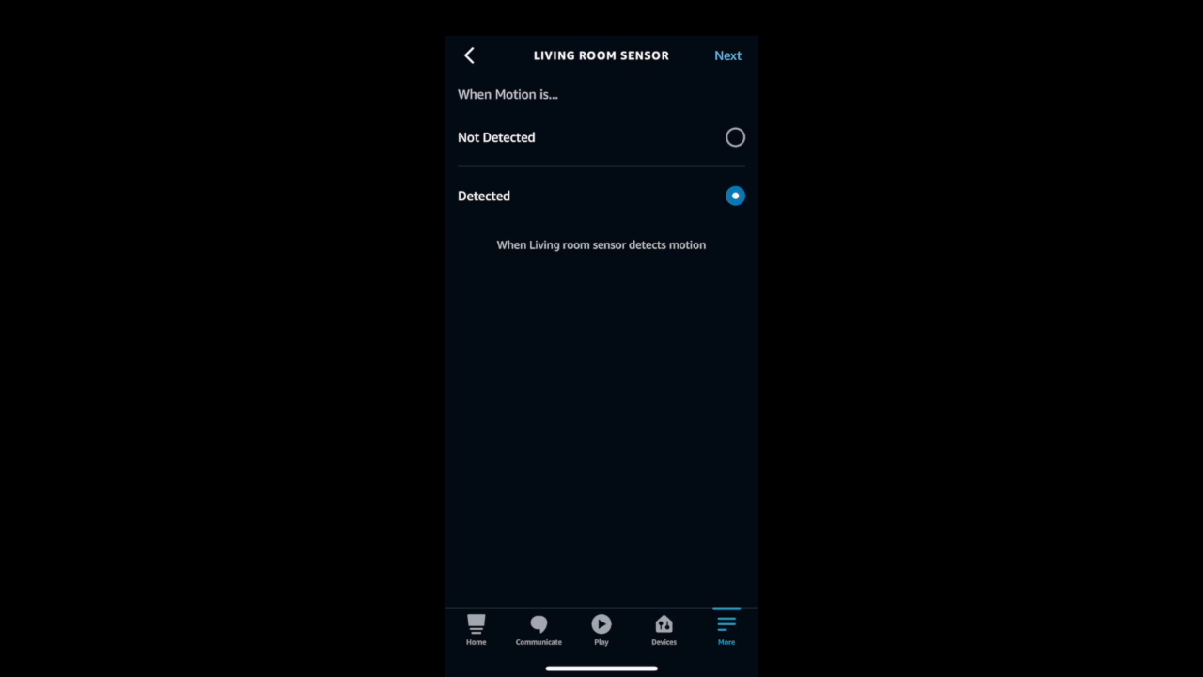
click(728, 55)
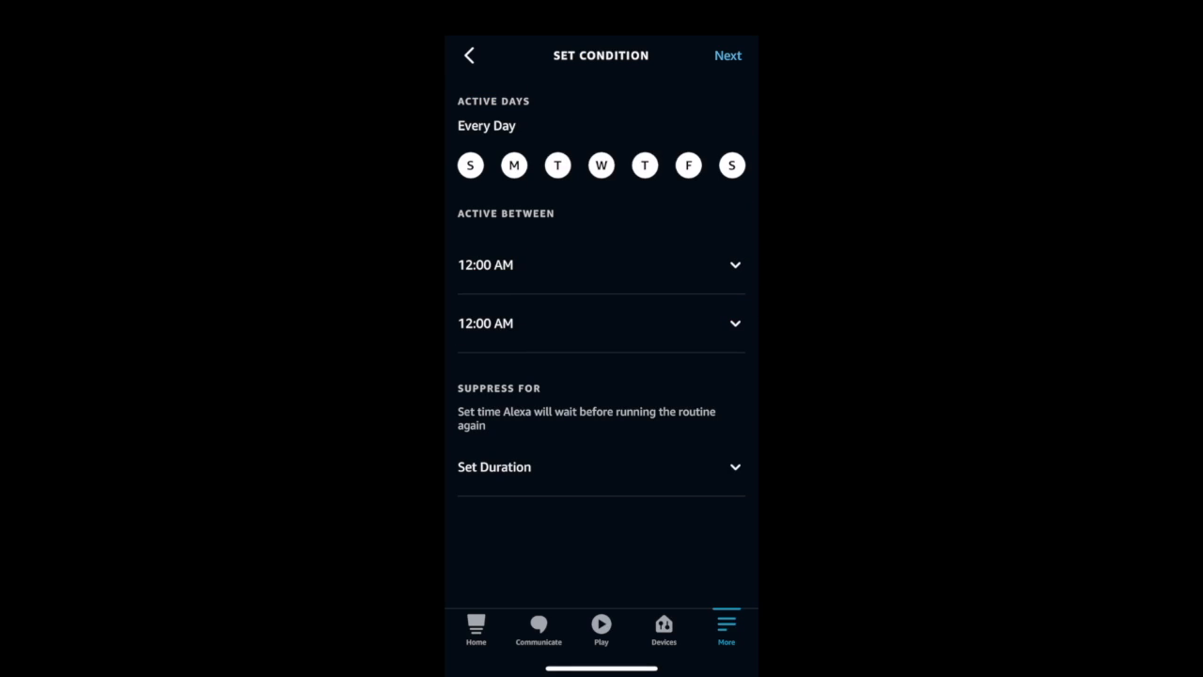
Make the trigger active daily 5:00–5:45 PM with a 5-minute suppression, and confirm
click(602, 264)
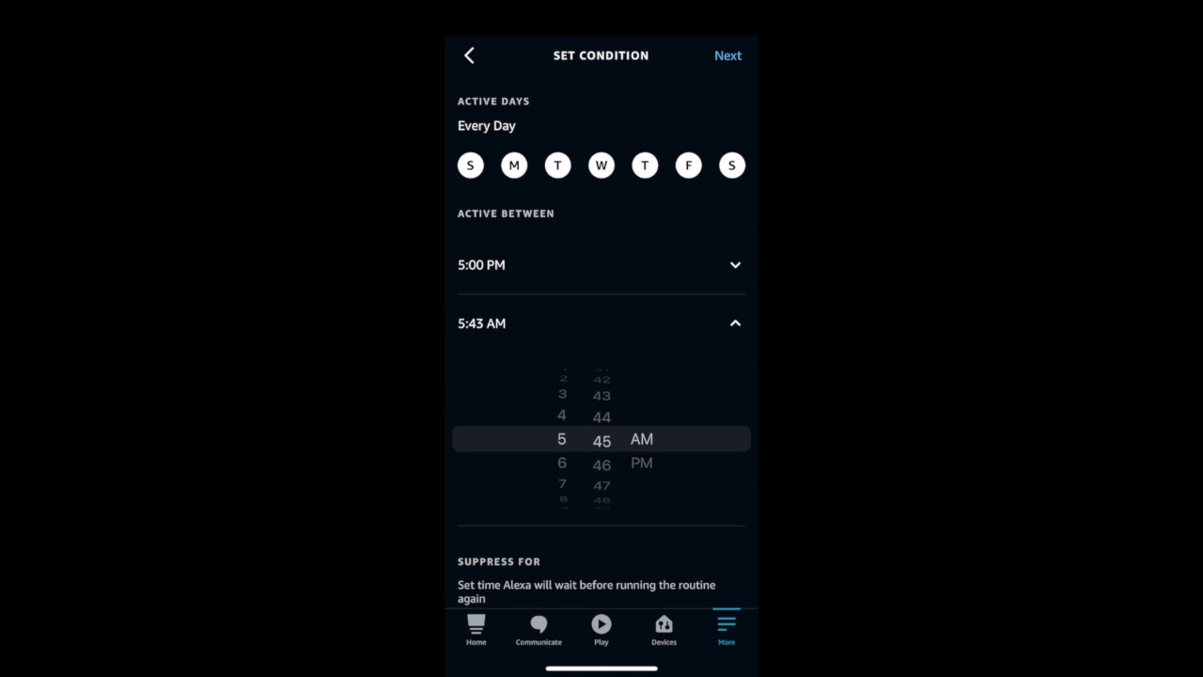
click(738, 323)
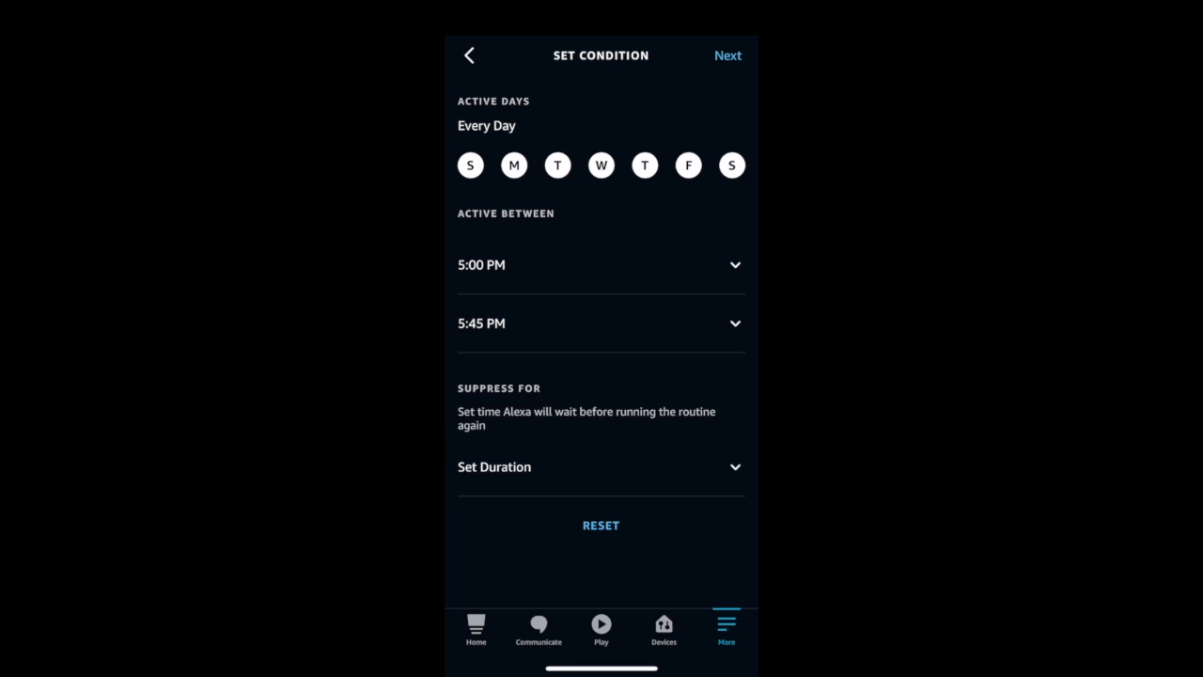
click(602, 466)
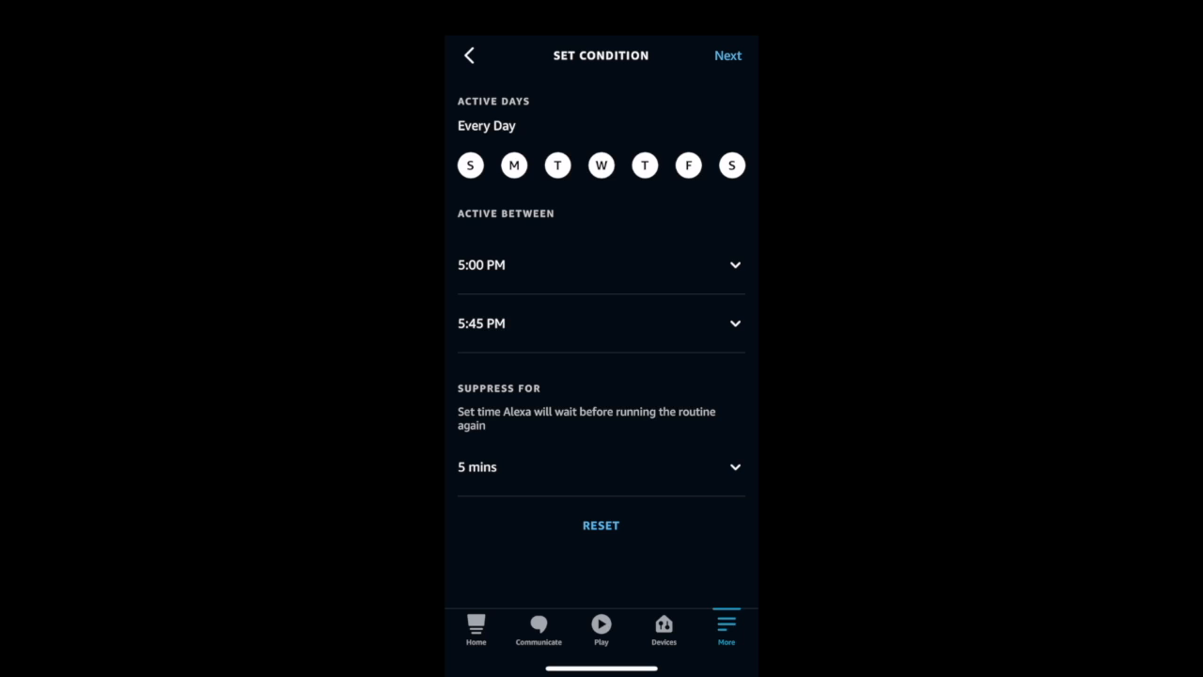
click(726, 55)
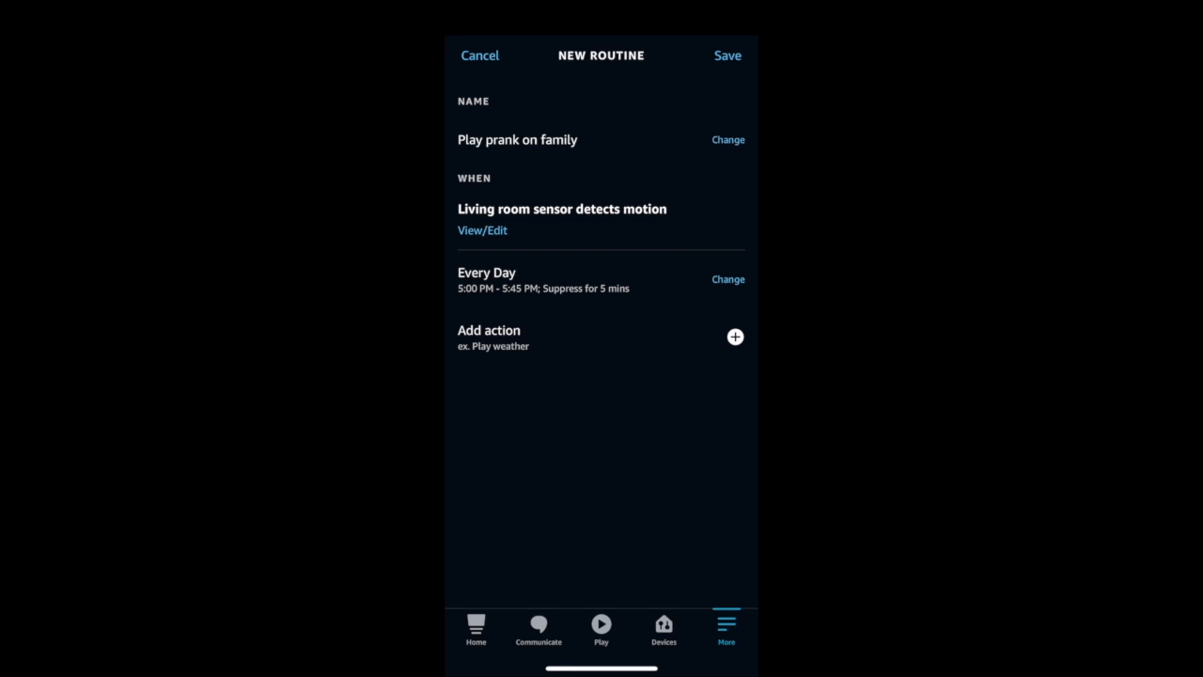
Add a Music & Podcasts action requesting 'Play 70s Disco Music'
click(735, 337)
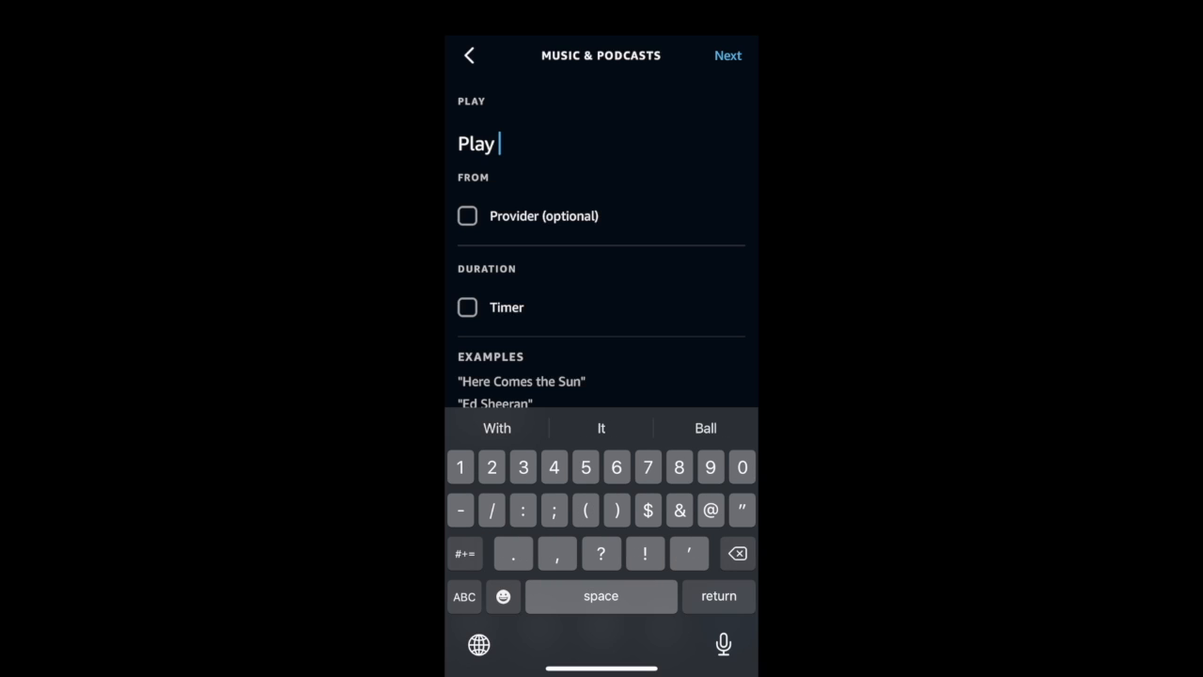
text(70s Disco Music)
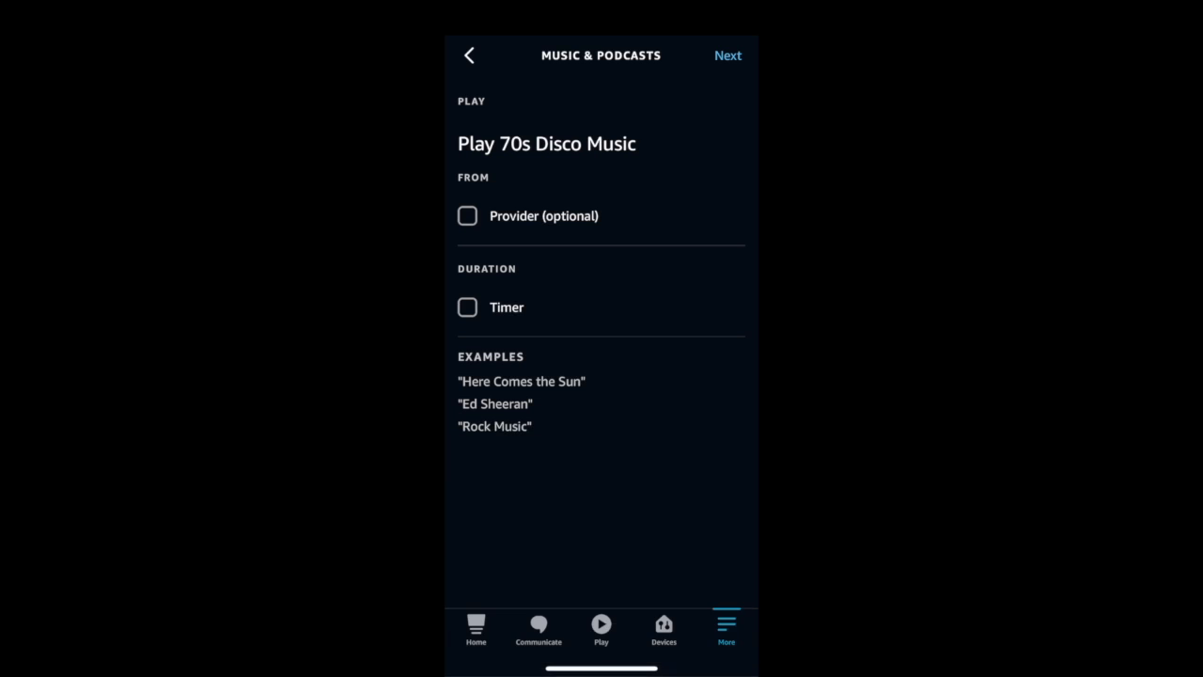
Limit the music to a 2-minute timer and add the action to the routine
click(467, 306)
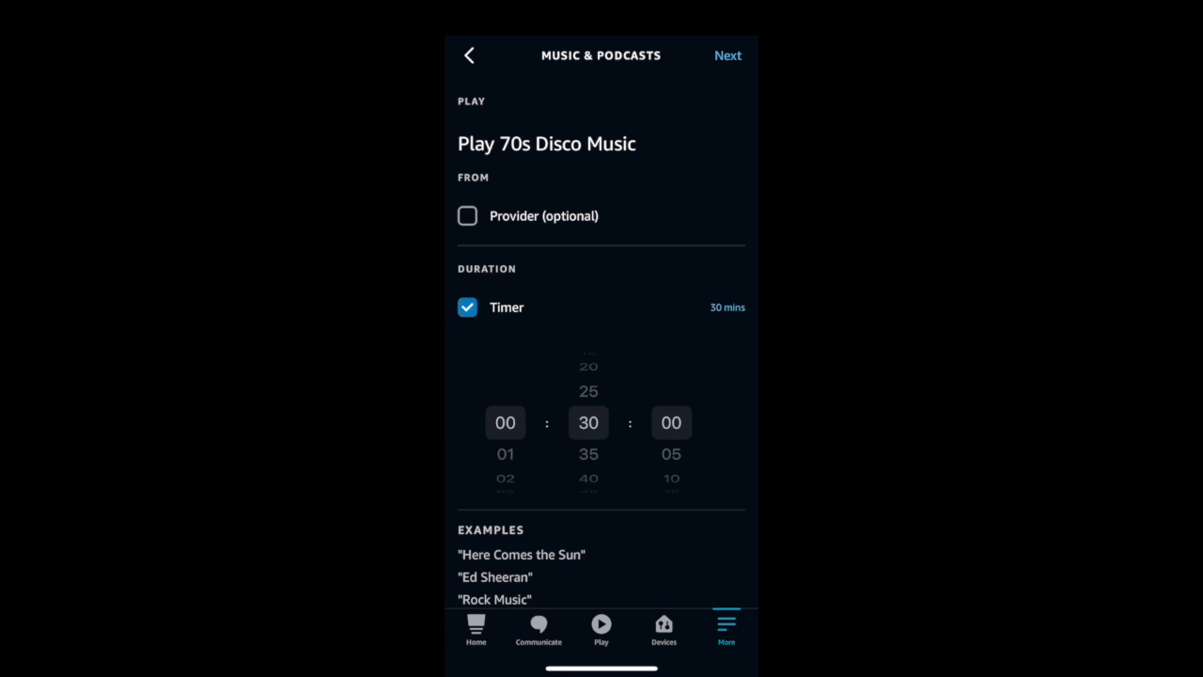
click(466, 308)
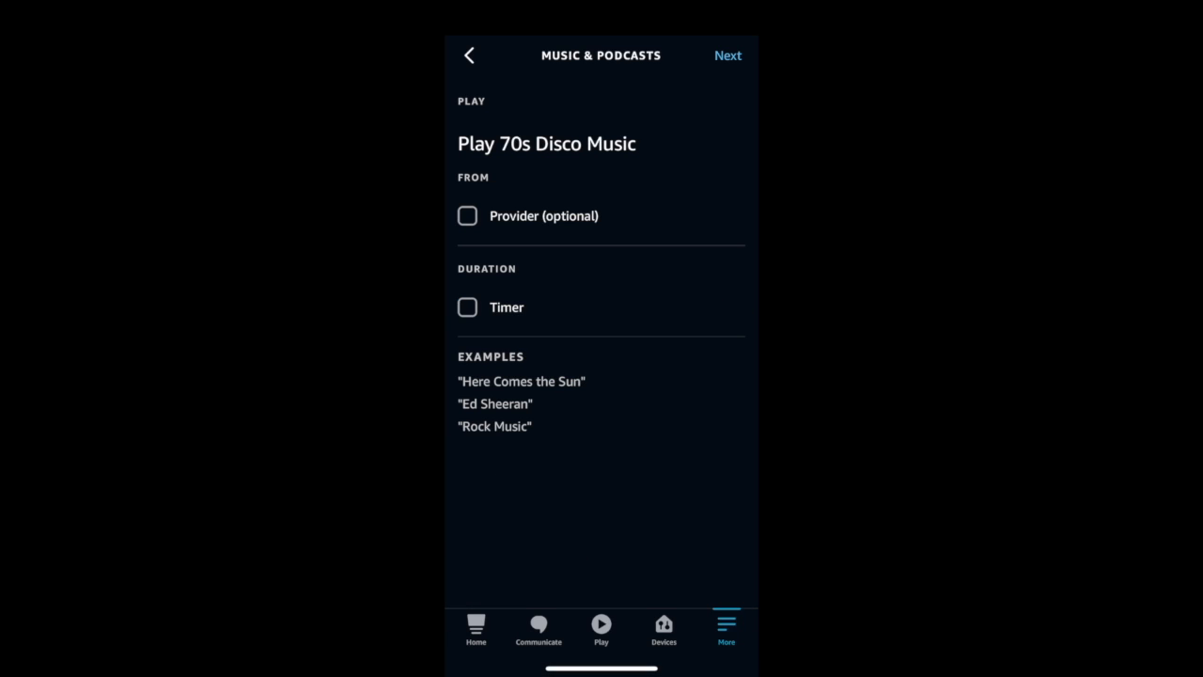
click(467, 306)
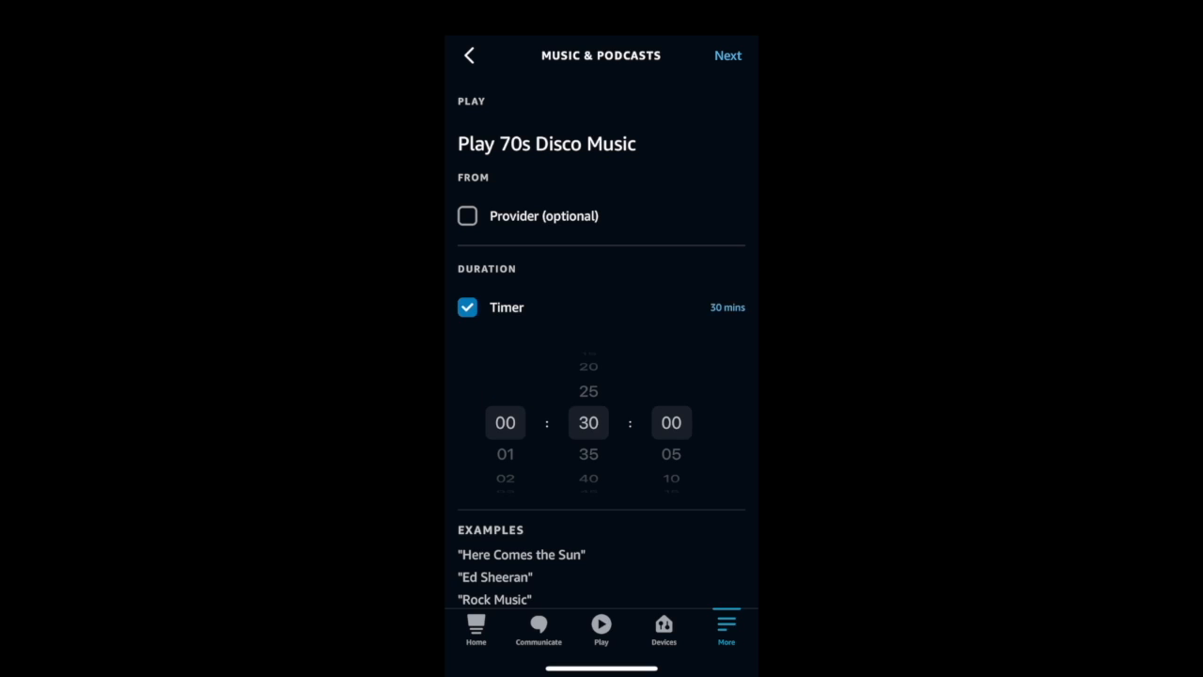
drag(588, 442, 588, 377)
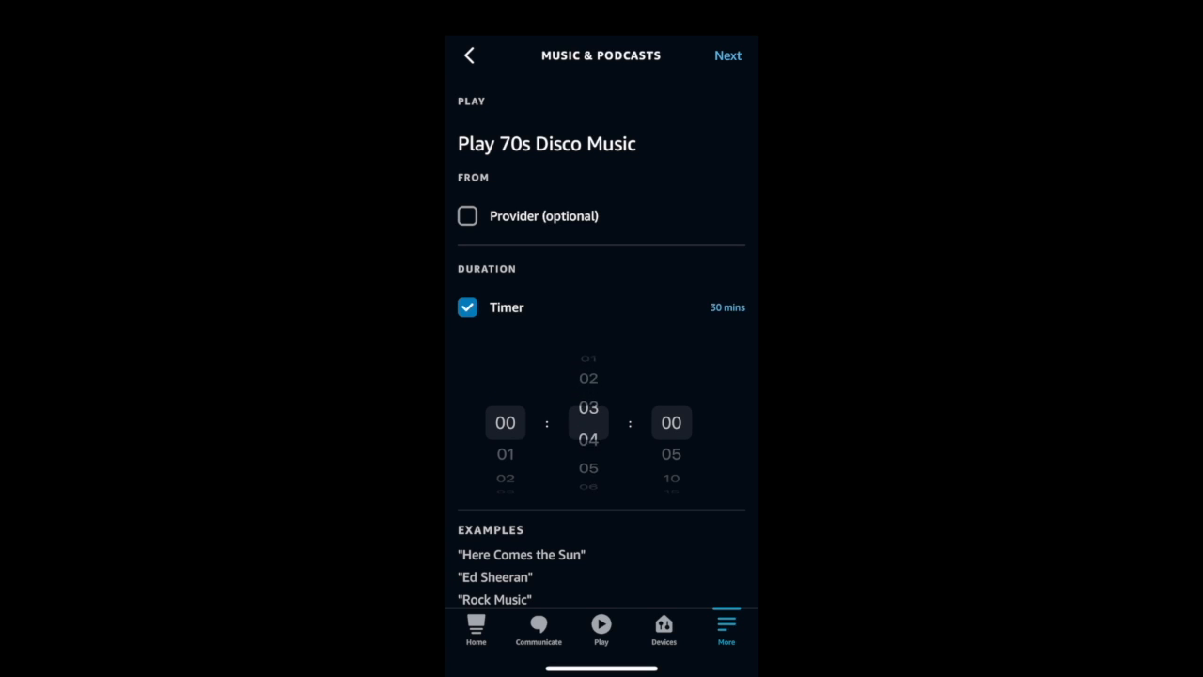
click(726, 56)
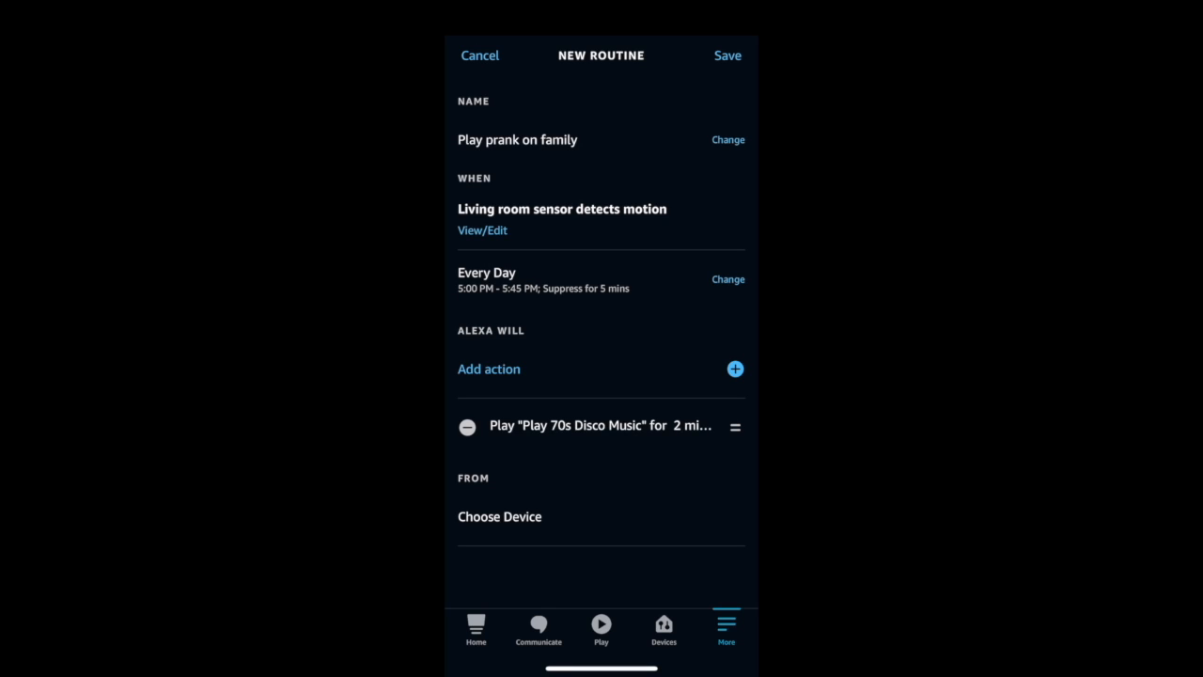